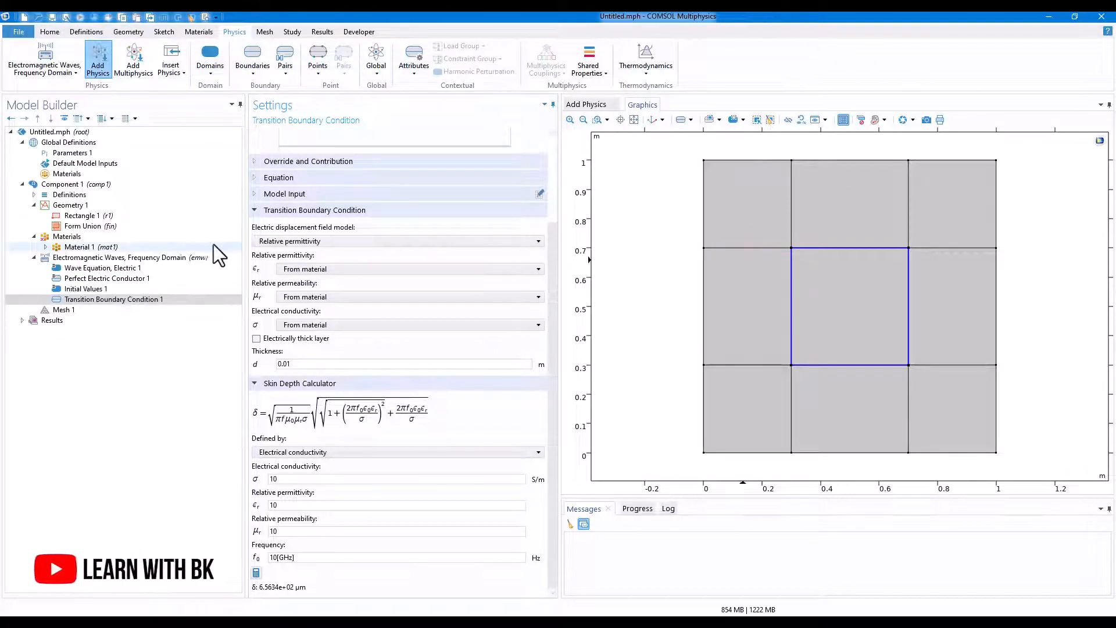
Show the Transition Boundary Condition 1 settings under the Electromagnetic Waves physics
left_click(116, 257)
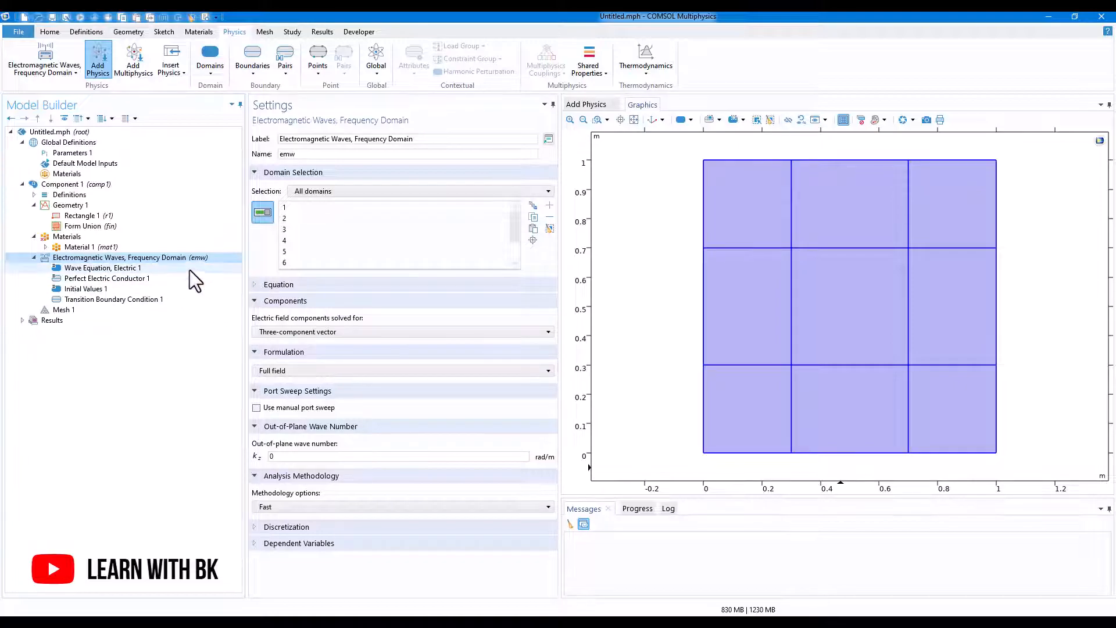
mouse_move(103, 267)
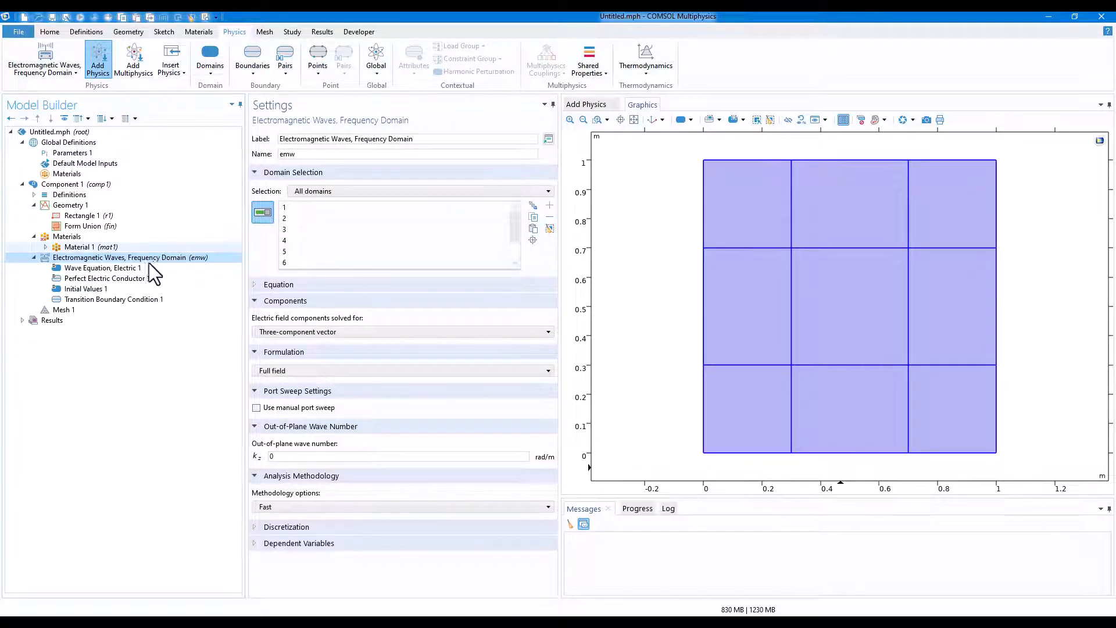
left_click(113, 299)
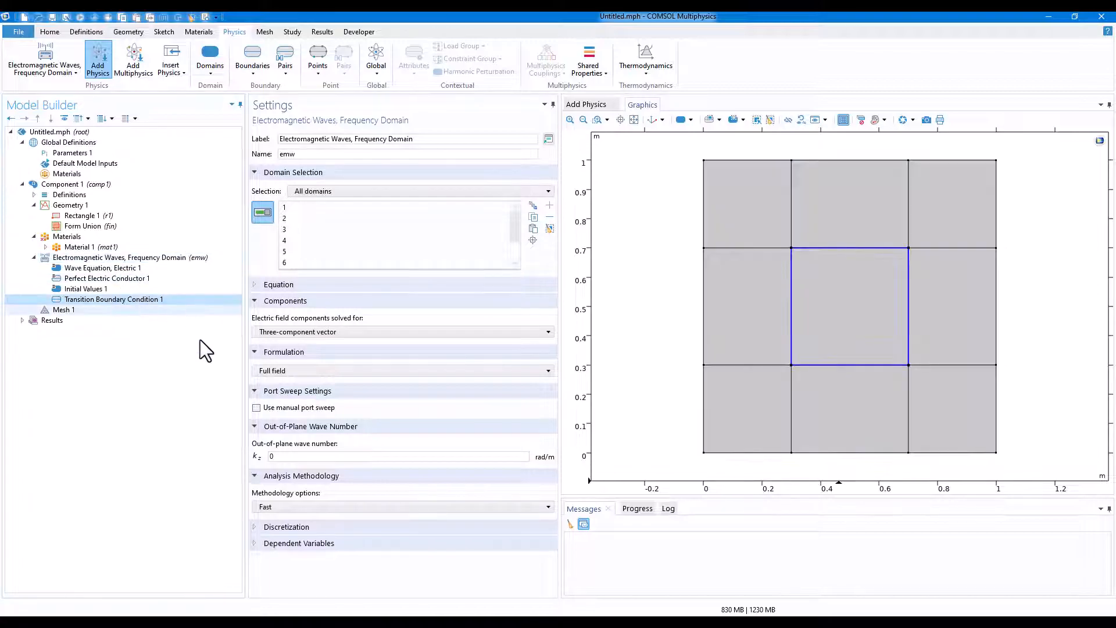
left_click(114, 298)
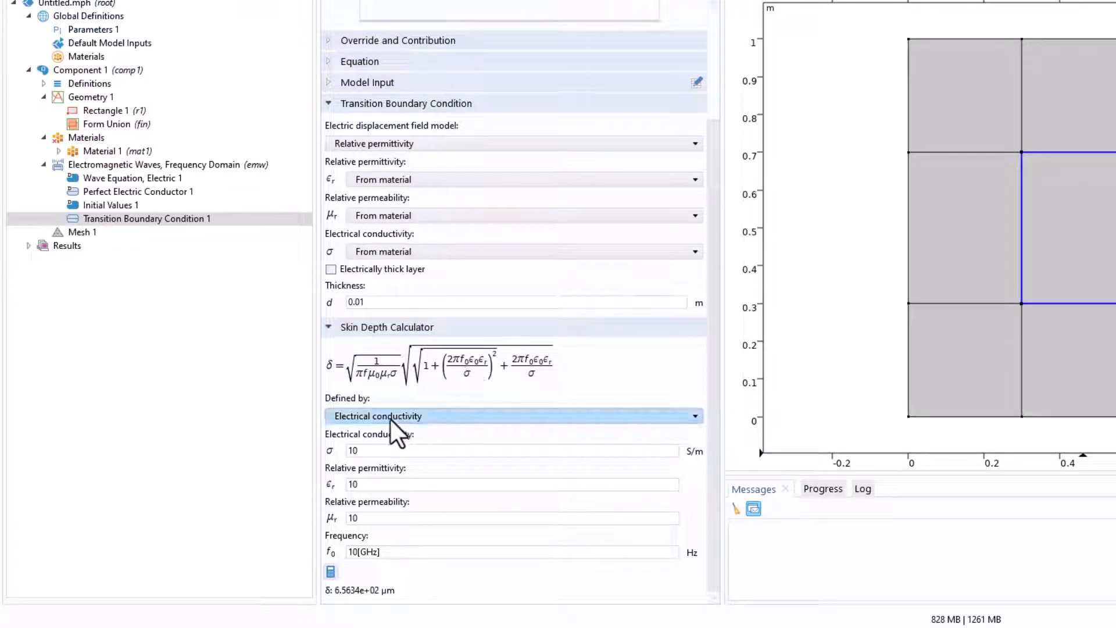
Define skin depth by Resistivity, toggling via Electrical conductivity and back to Resistivity
left_click(513, 416)
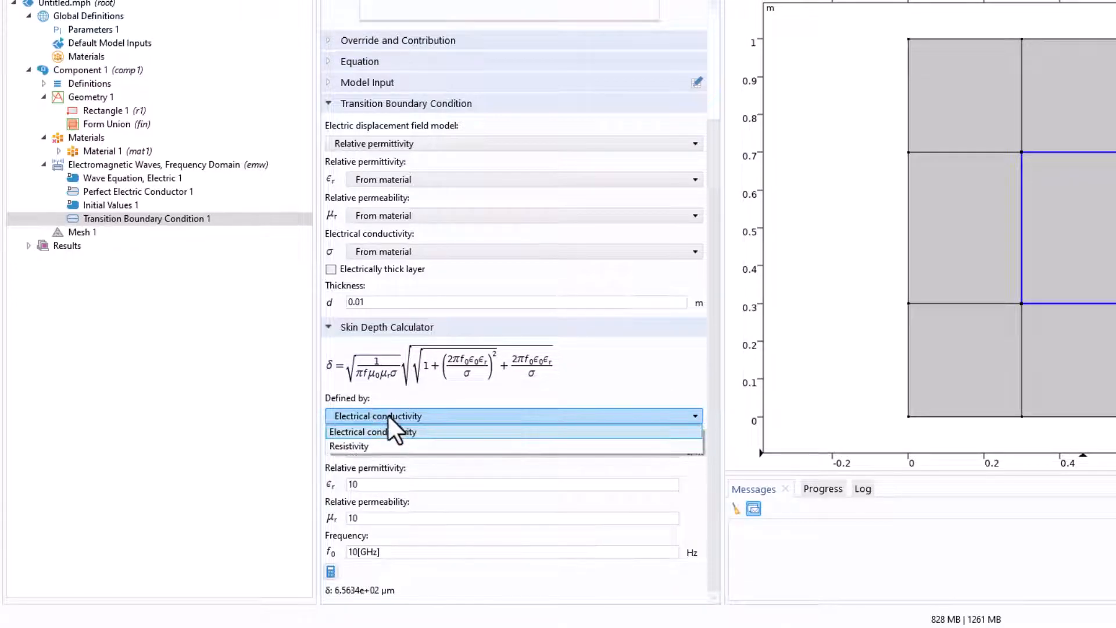
left_click(349, 447)
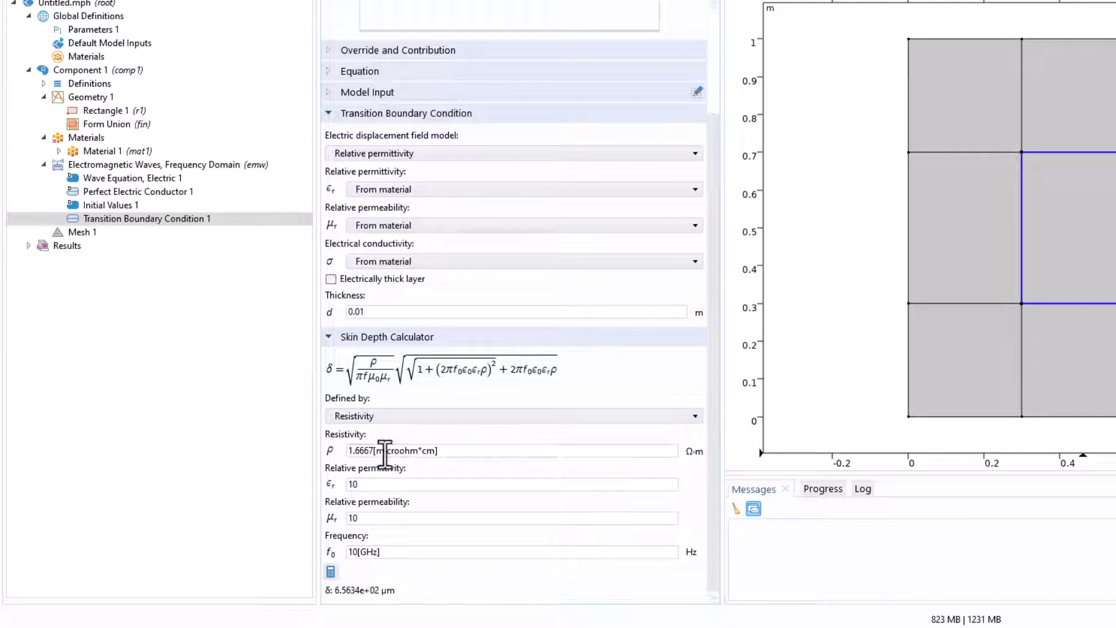
left_click(513, 415)
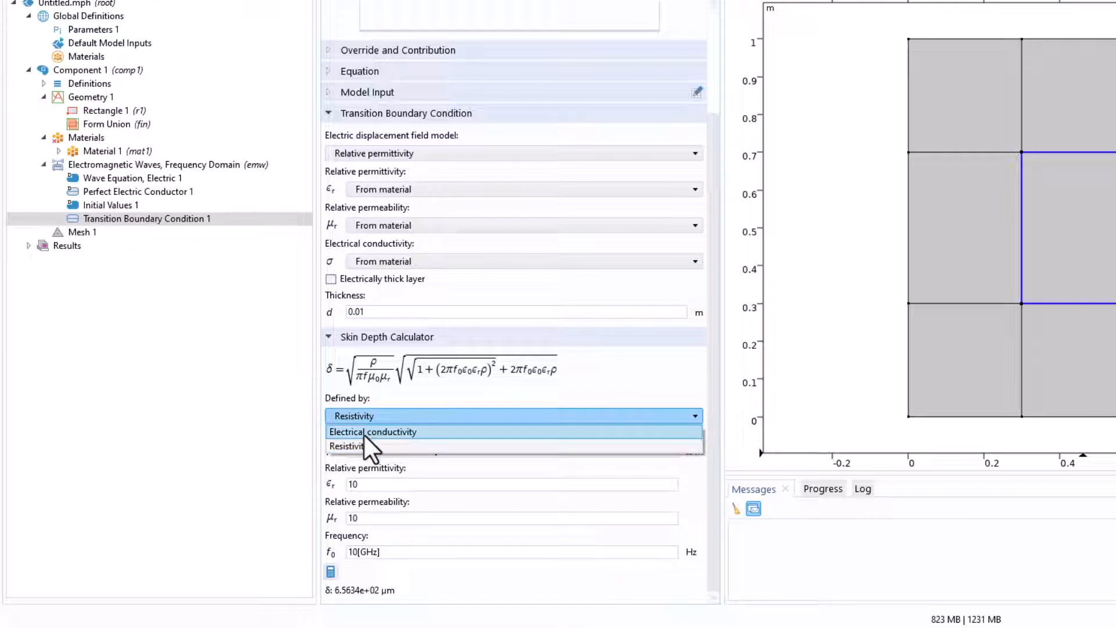
left_click(372, 431)
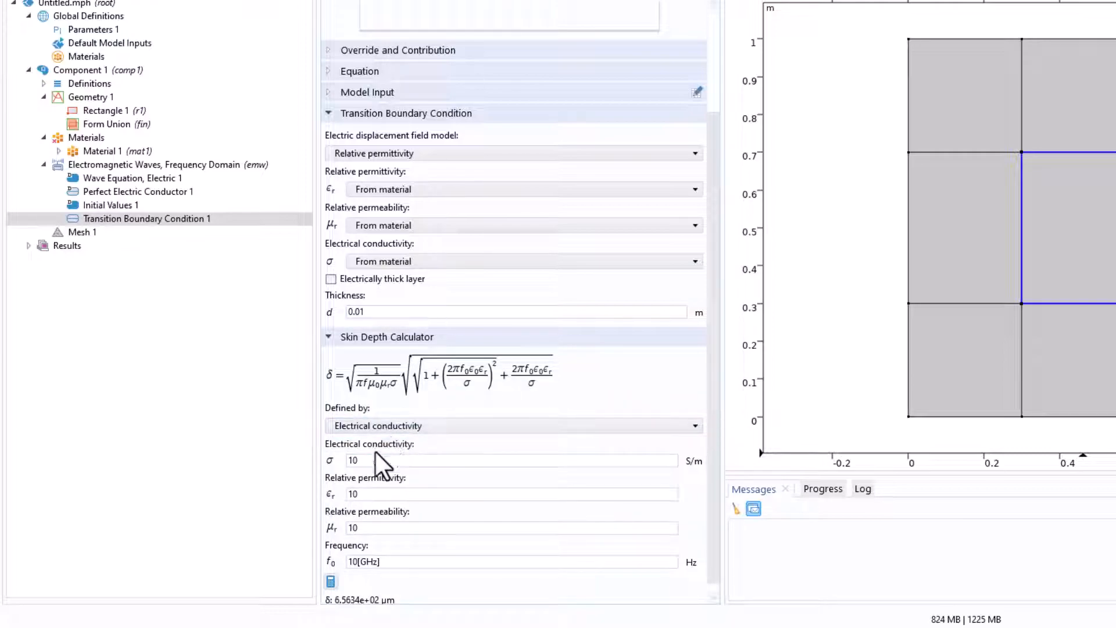
left_click(514, 426)
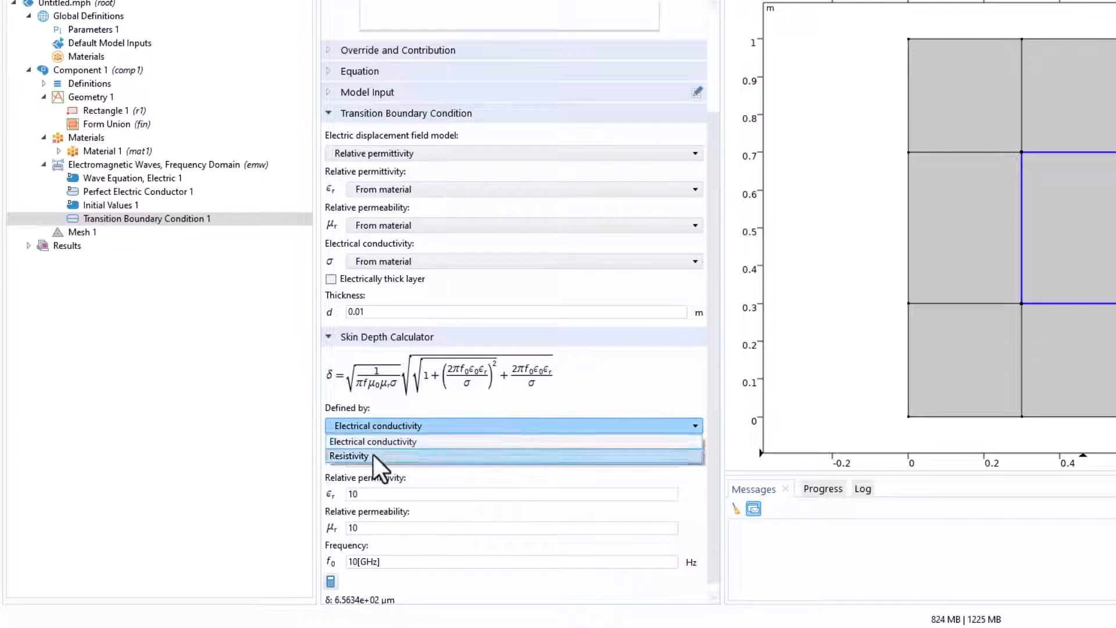
left_click(348, 456)
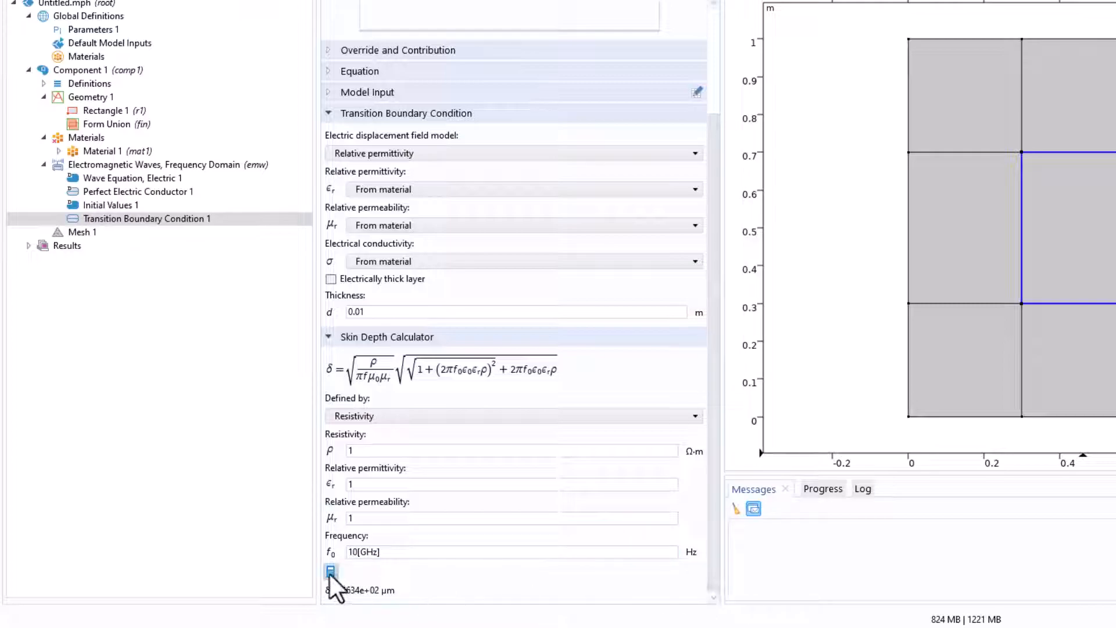
mouse_move(329, 585)
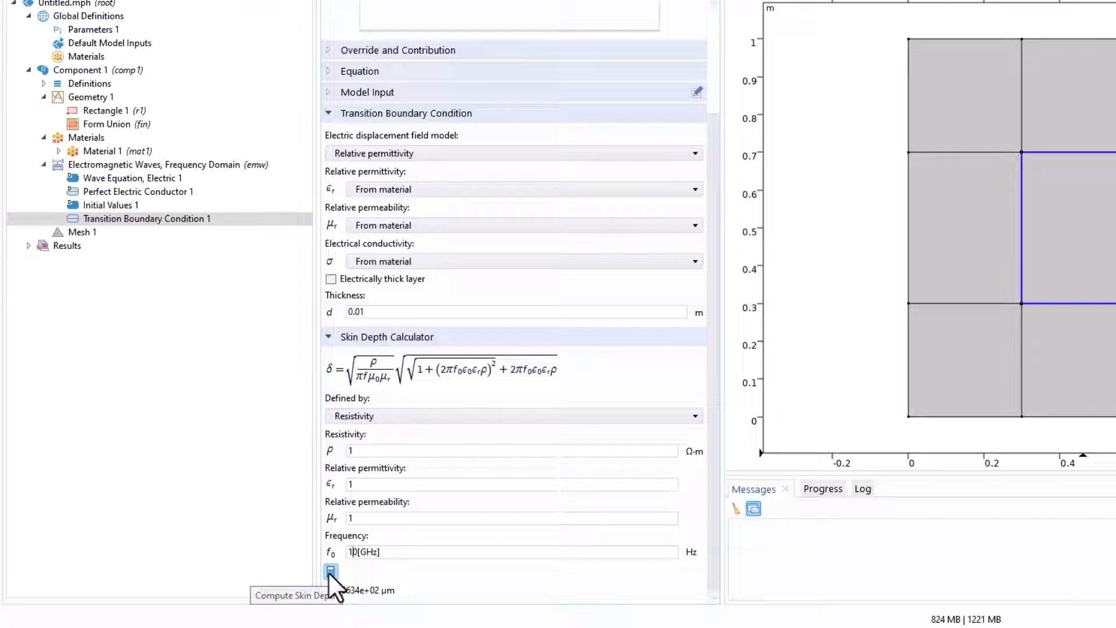
Compute the skin depth with ρ, εr and μr at 1, giving 6.5634e+03 µm at 10 GHz
left_click(331, 569)
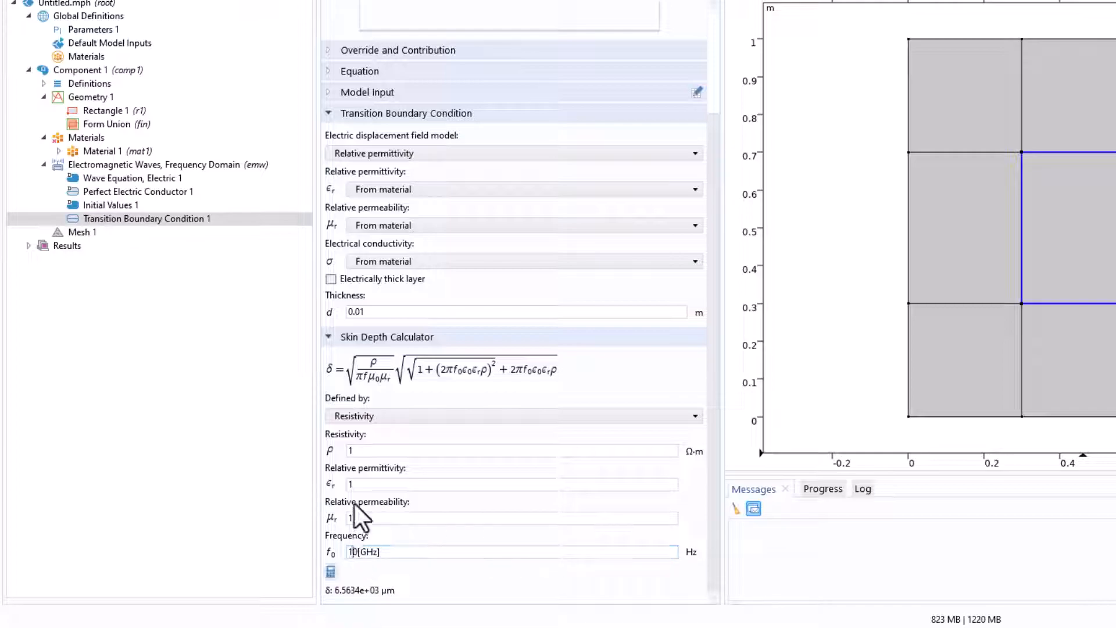
Raise resistivity to 100 Ω·m and recompute, giving a skin depth of 5.3091e+05 µm
type("100")
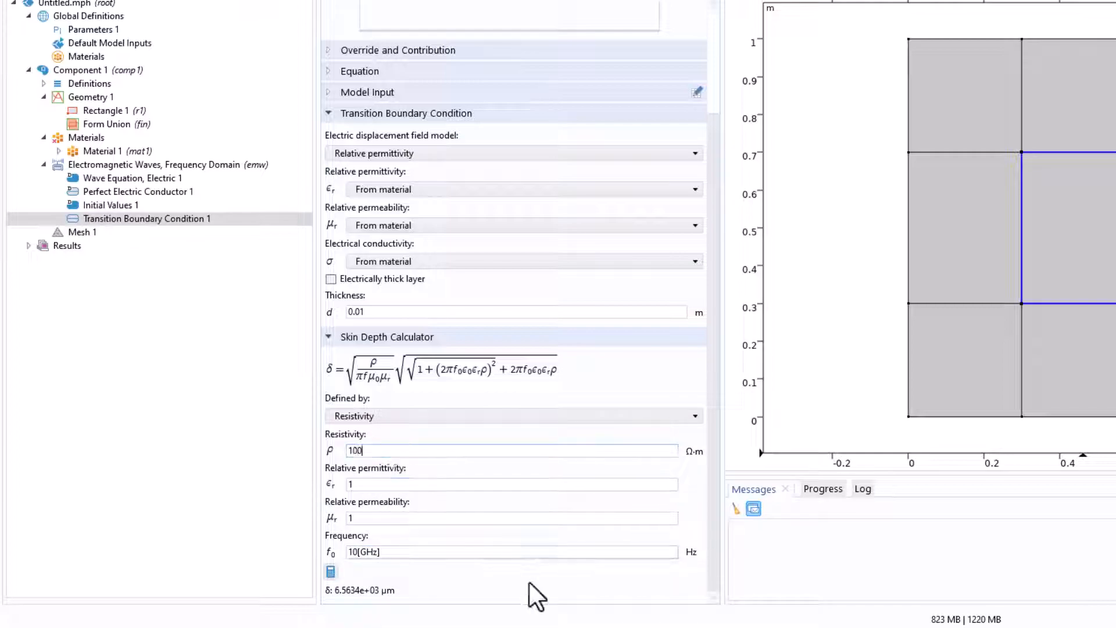
mouse_move(330, 586)
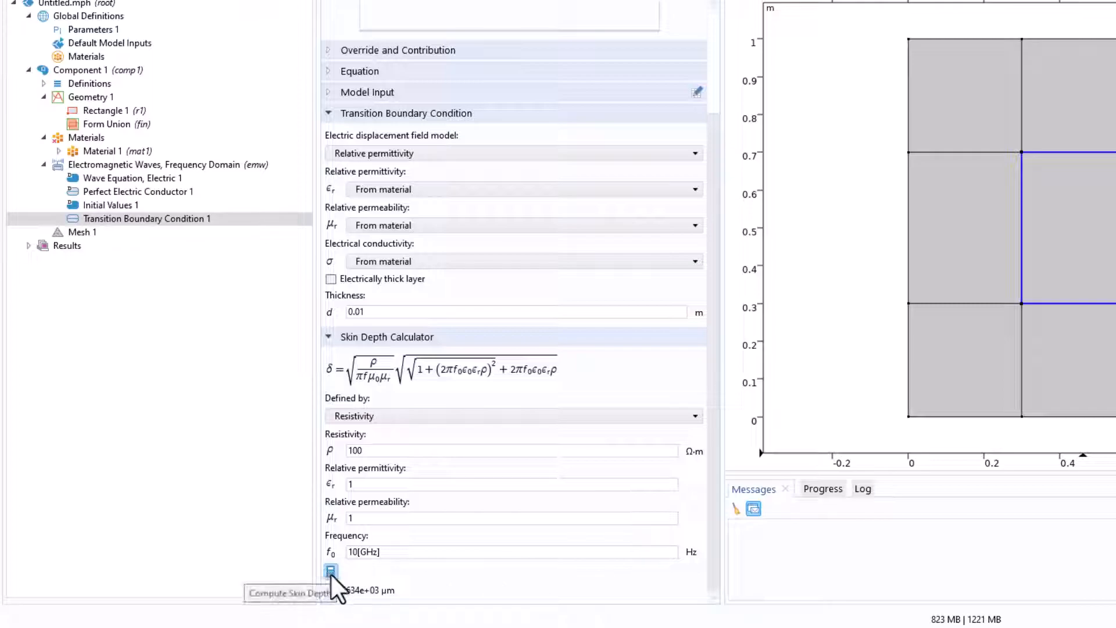
left_click(330, 571)
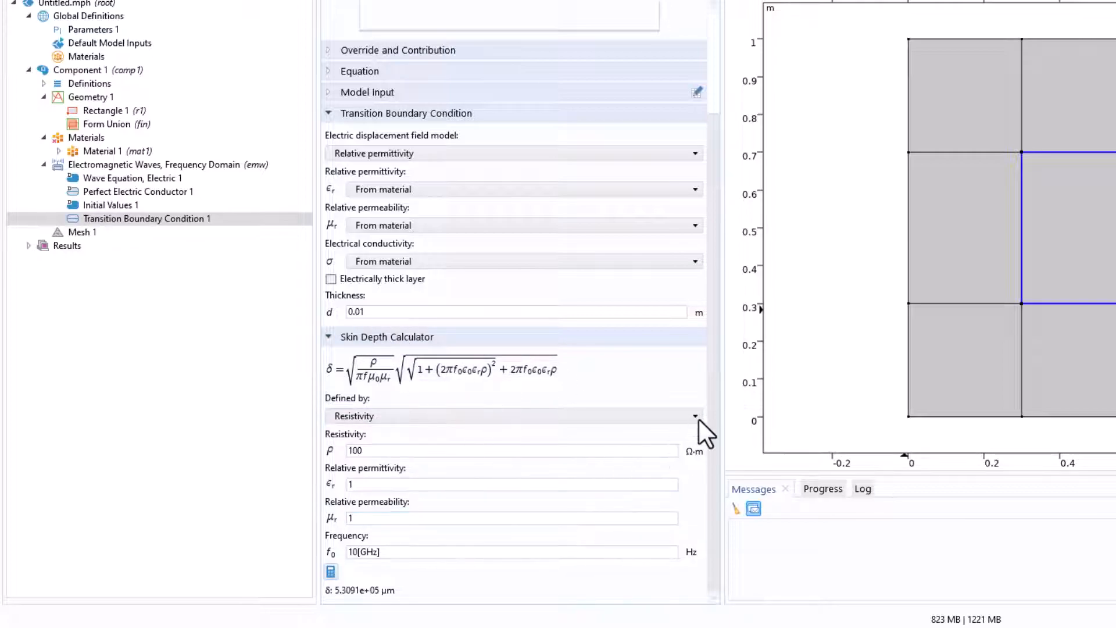
mouse_move(458, 410)
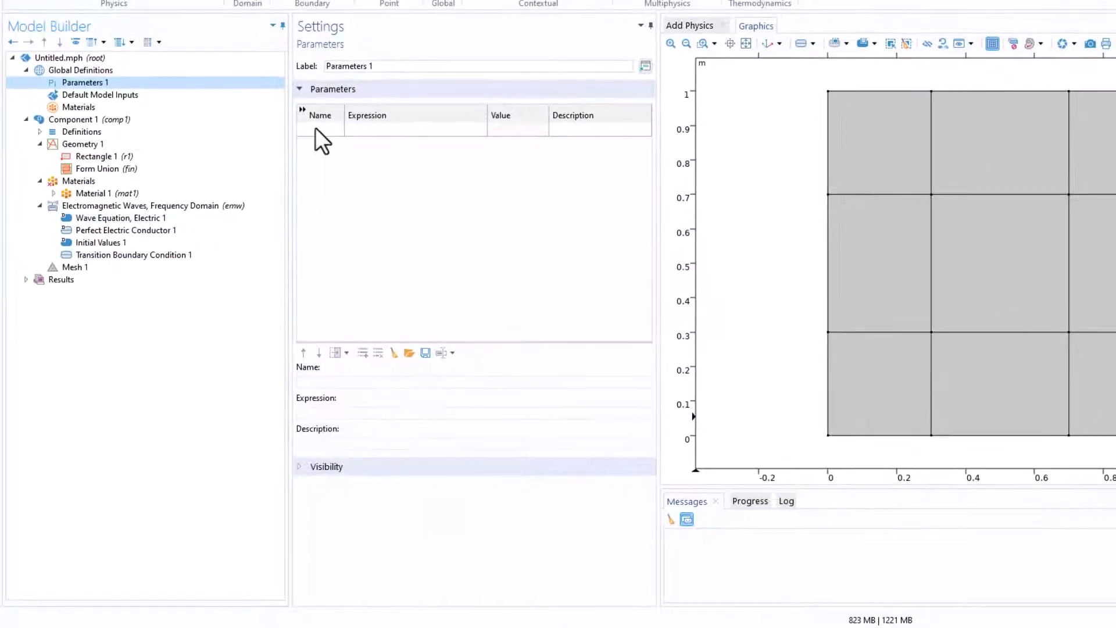
left_click(132, 255)
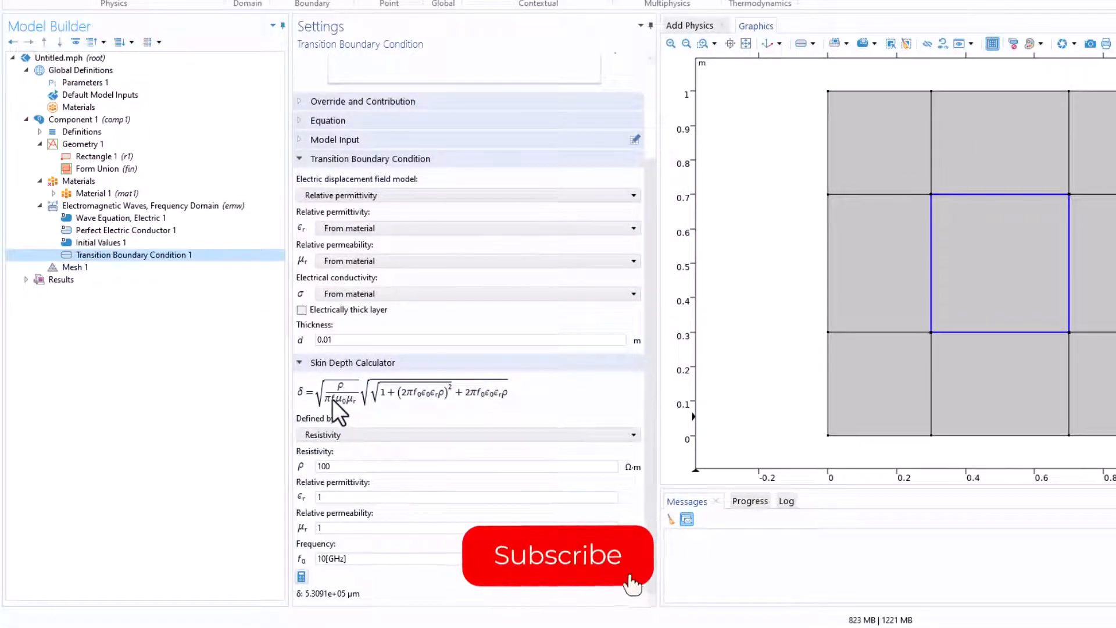
left_click(558, 554)
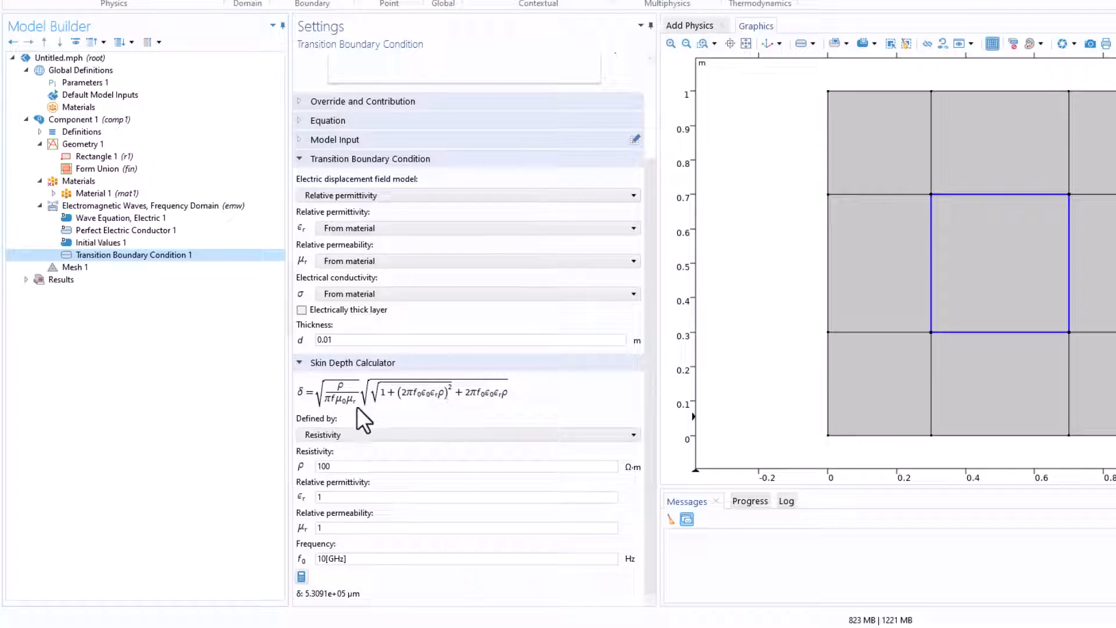
mouse_move(339, 412)
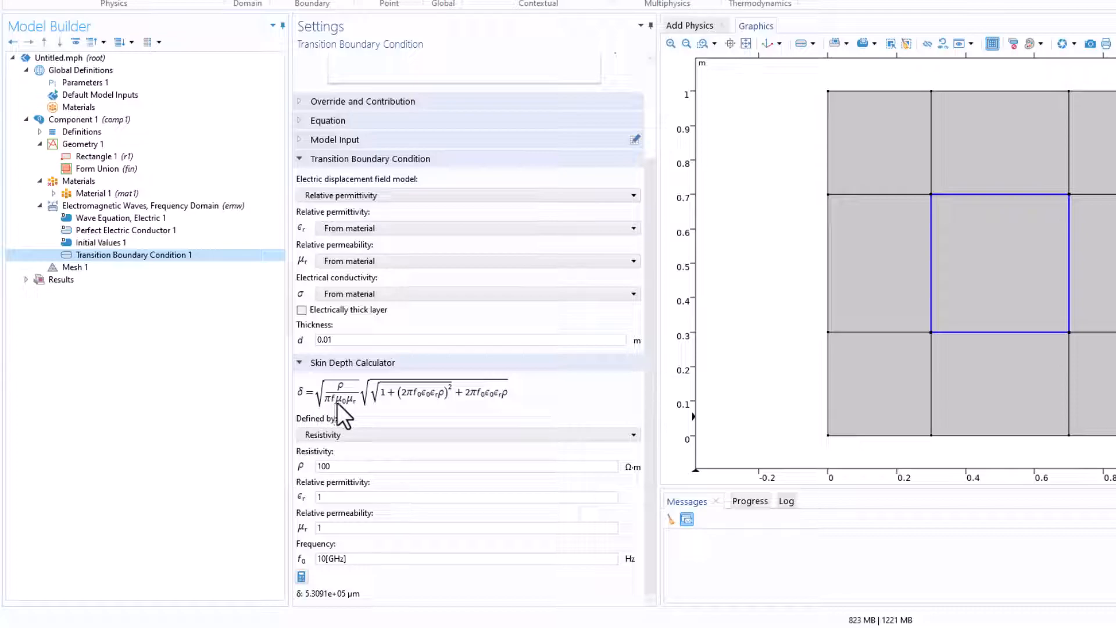
mouse_move(388, 425)
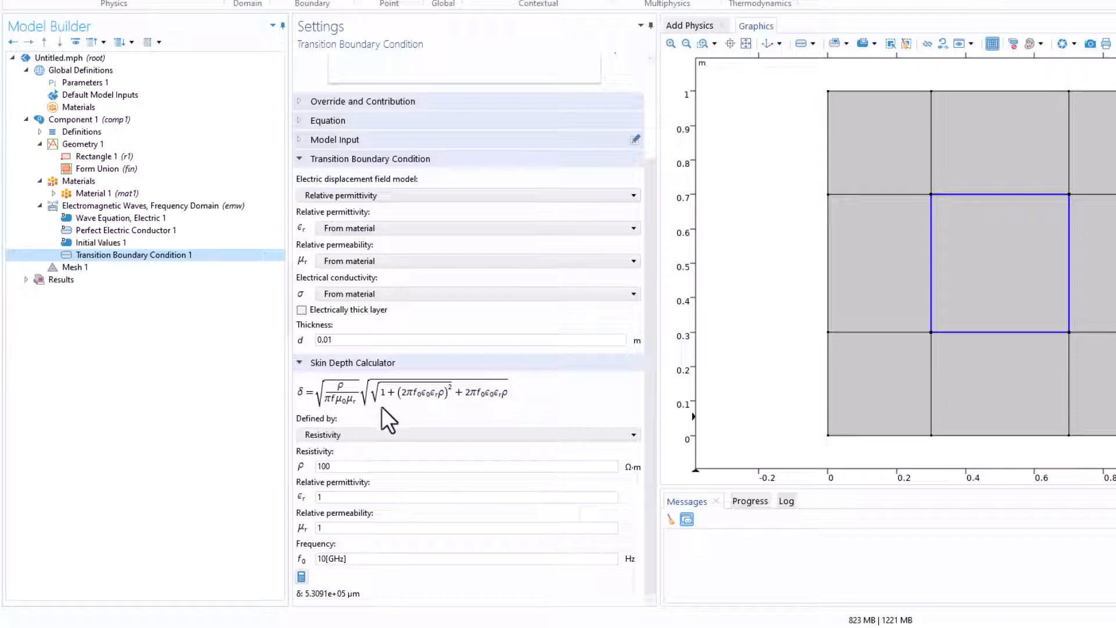
mouse_move(126, 149)
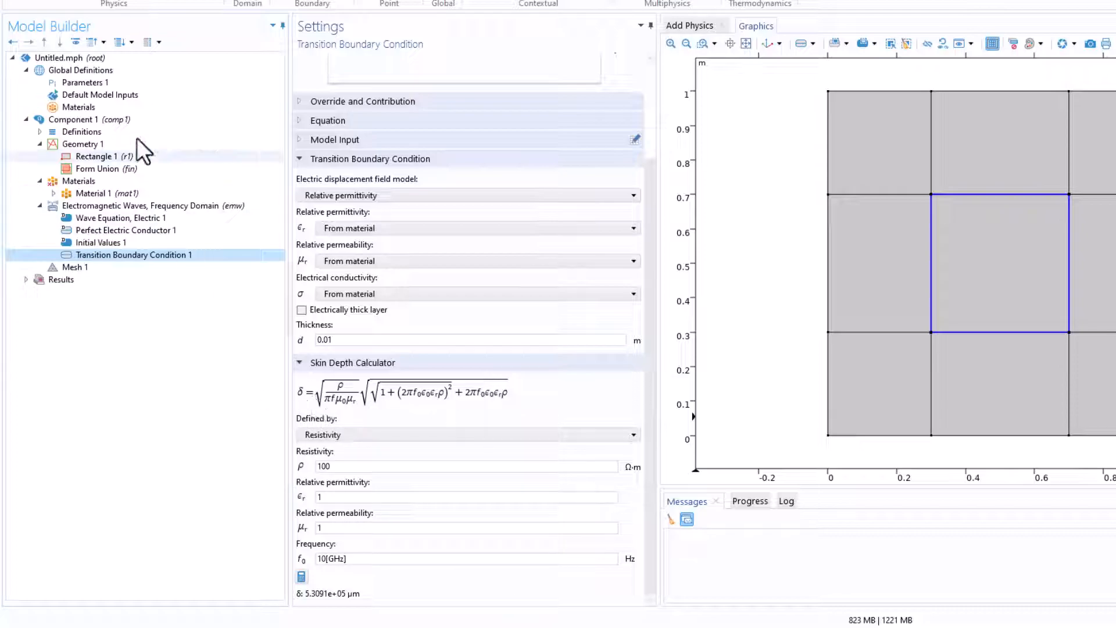
left_click(85, 82)
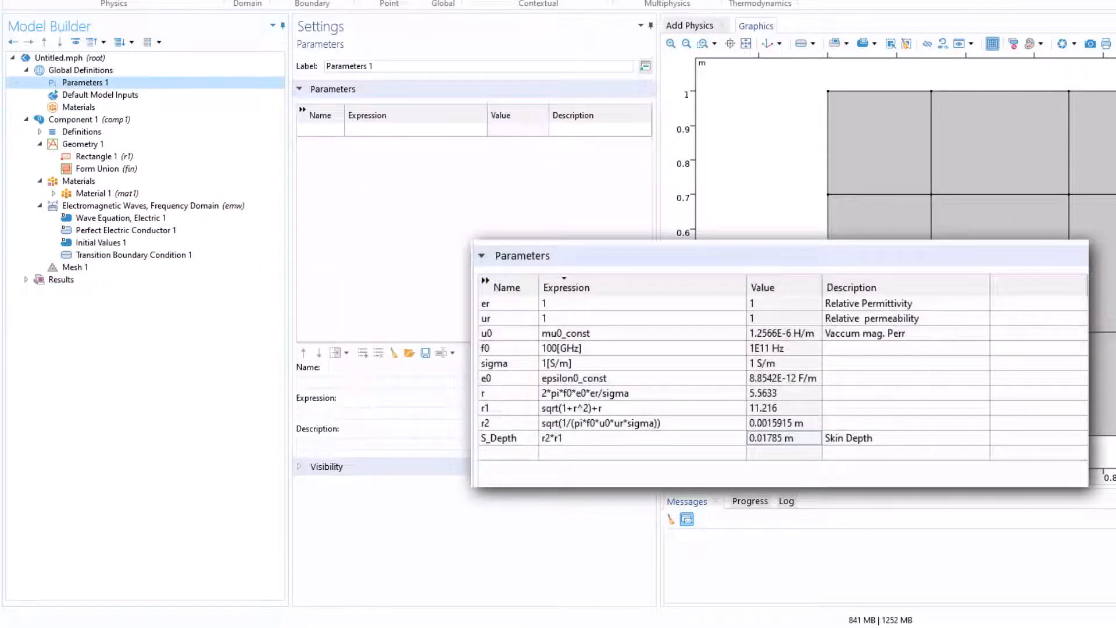
left_click(134, 254)
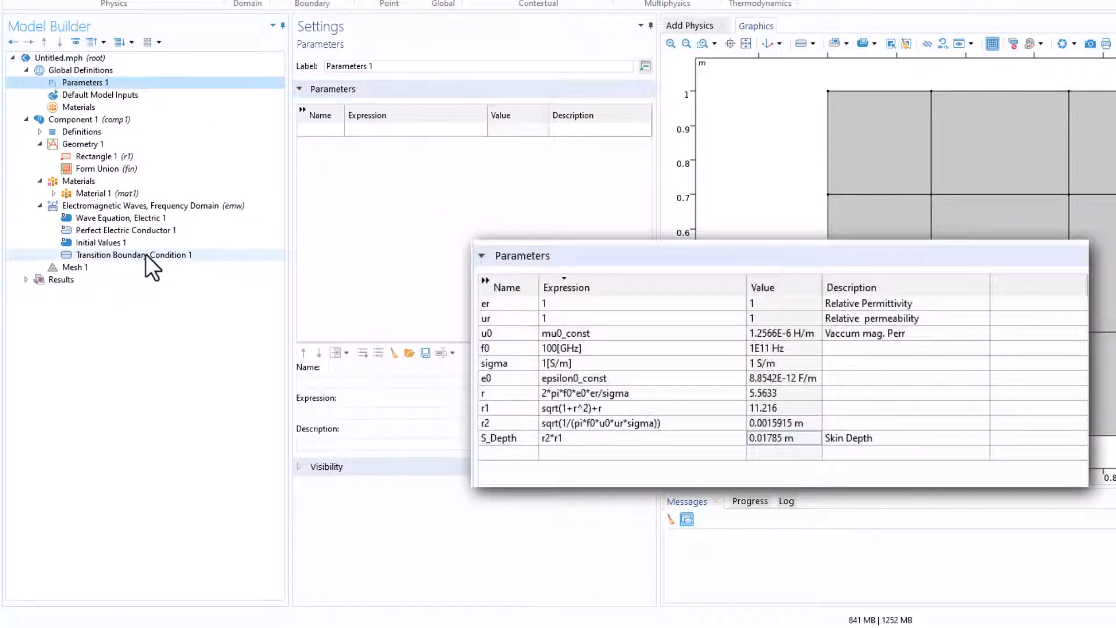
left_click(135, 254)
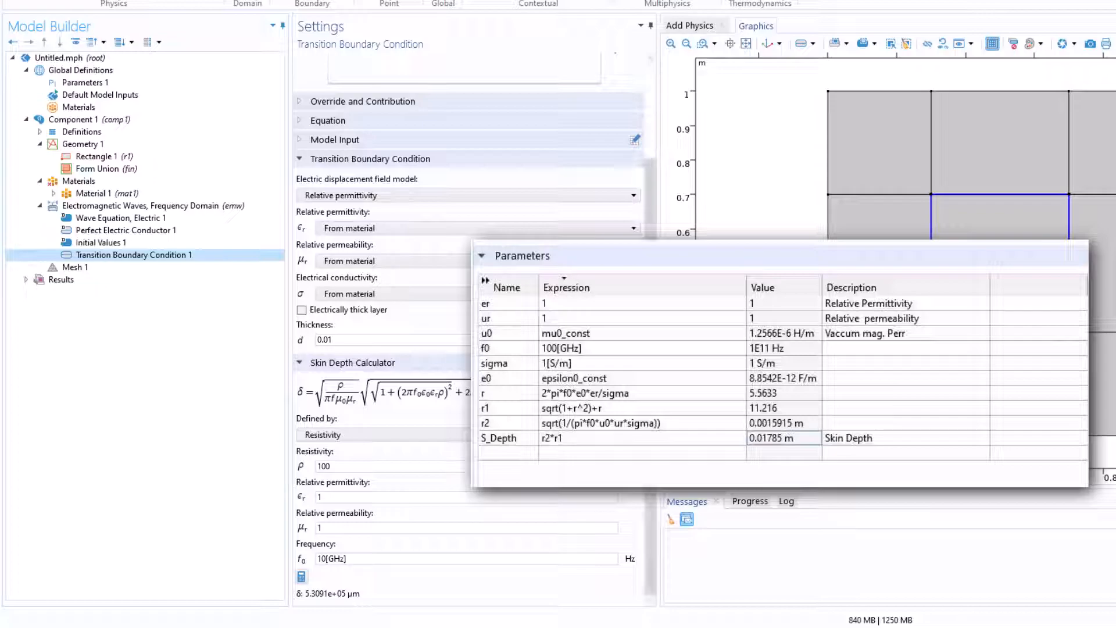